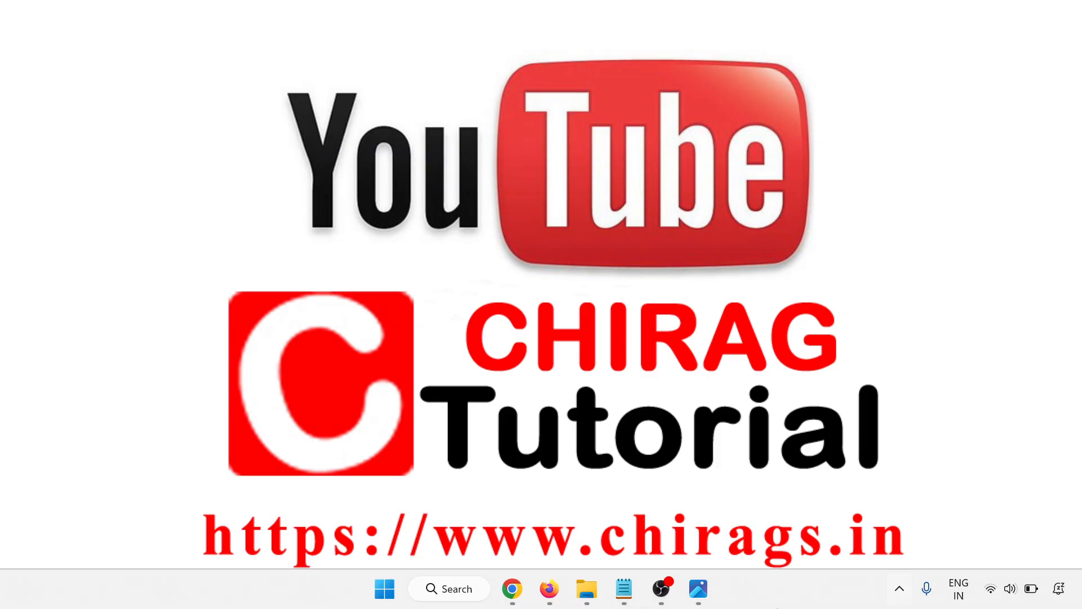
- Bring up Notepad with the notes on free DP-600/DP-700 exams and Fabric Data Days 2025
{"action": "left_click", "coordinate": [622, 588]}
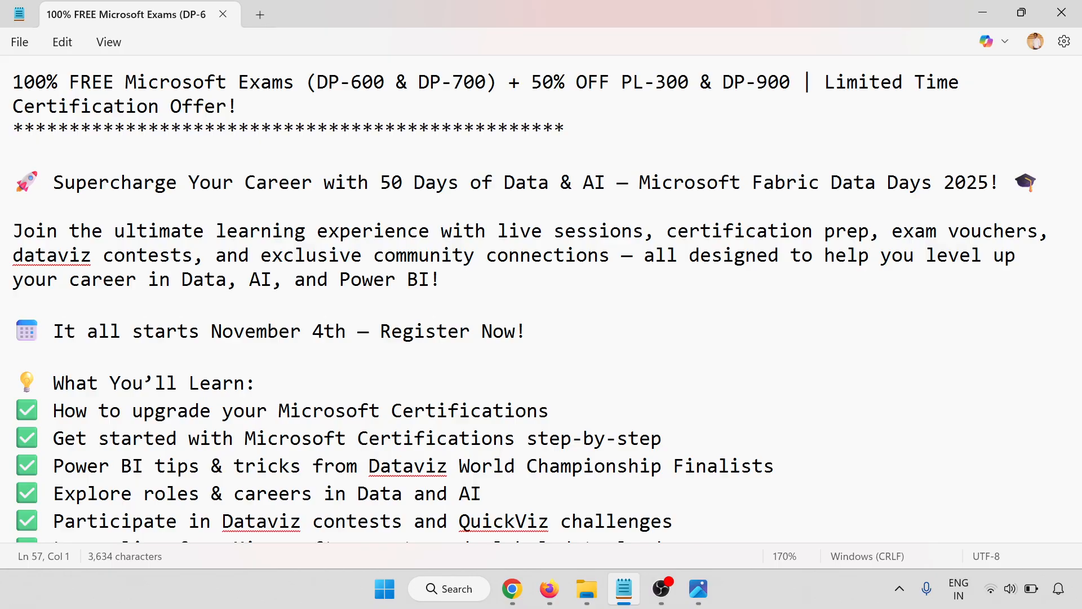
{"action": "scroll", "scroll_direction": "down", "scroll_amount": 3}
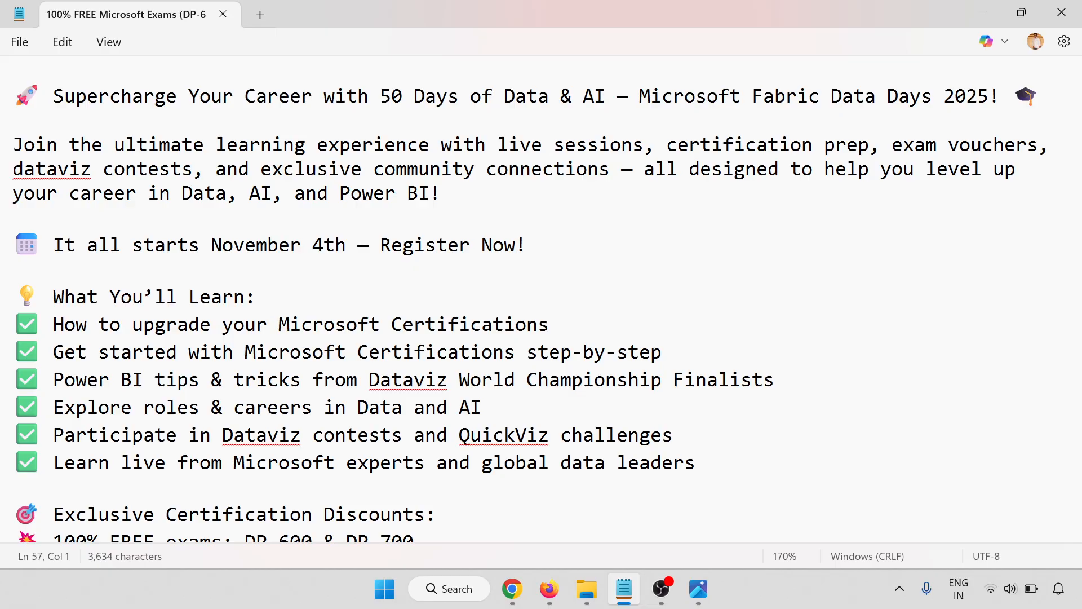
{"action": "scroll", "scroll_direction": "down", "scroll_amount": 3}
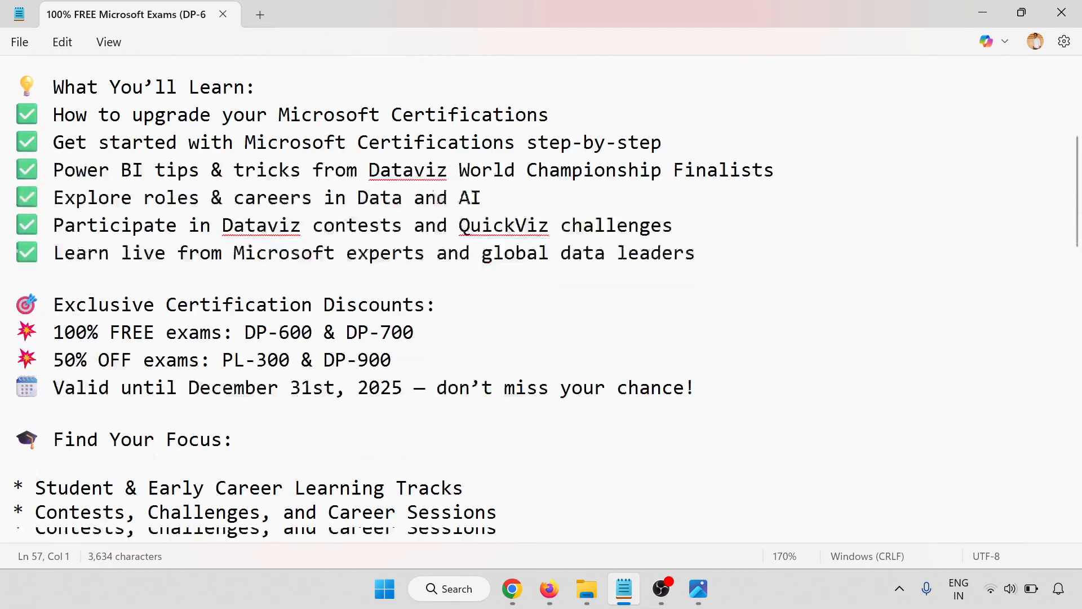
{"action": "scroll", "scroll_direction": "down", "scroll_amount": 3}
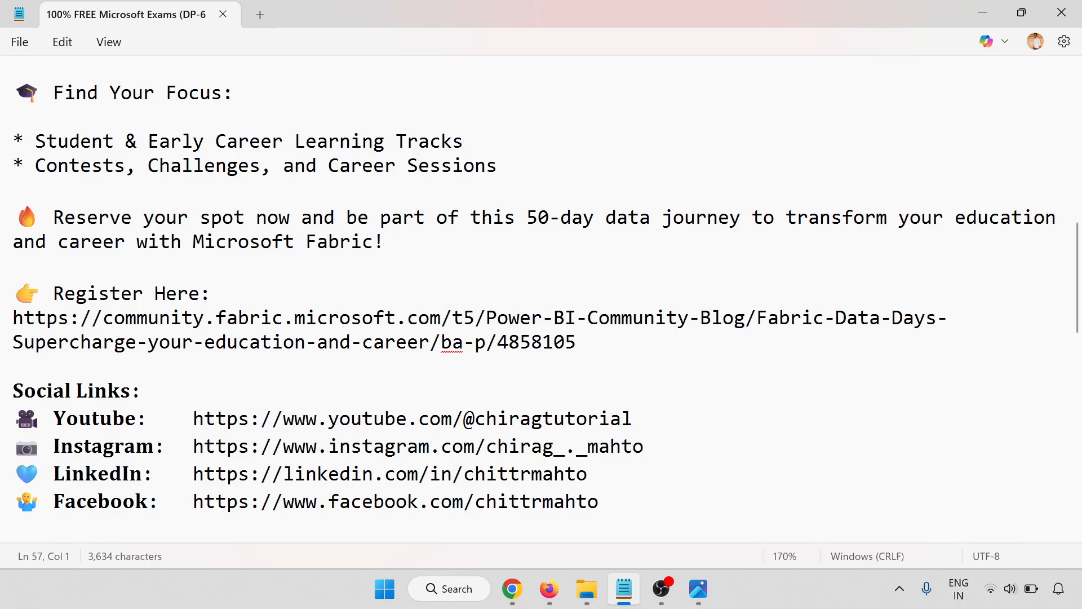
{"action": "scroll", "scroll_direction": "down", "scroll_amount": 3}
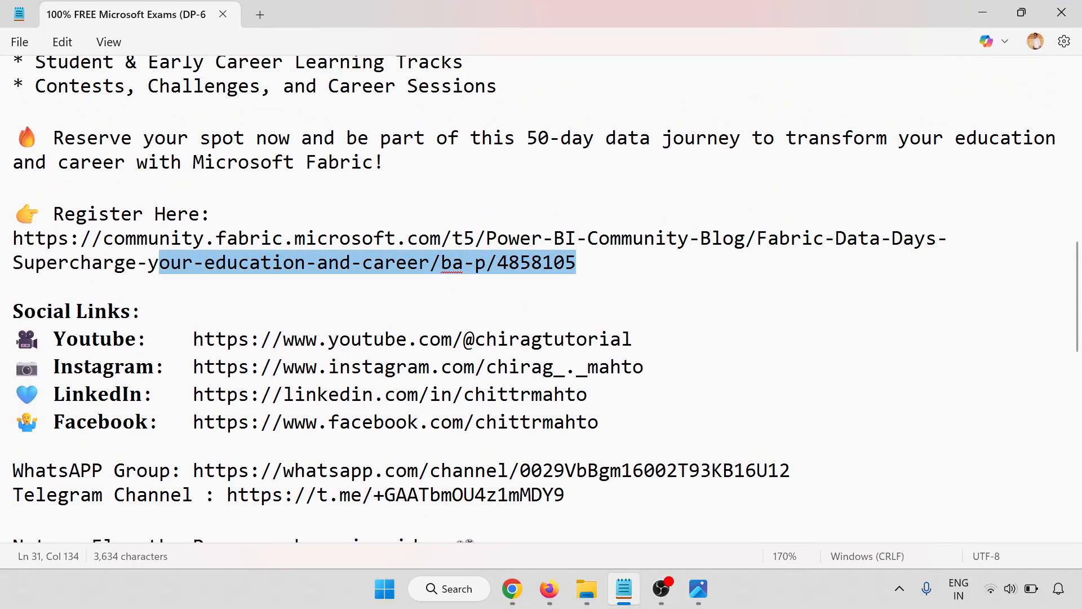
- Select the Register Here link in the note and open it in Chrome
{"action": "triple_click", "coordinate": [276, 238]}
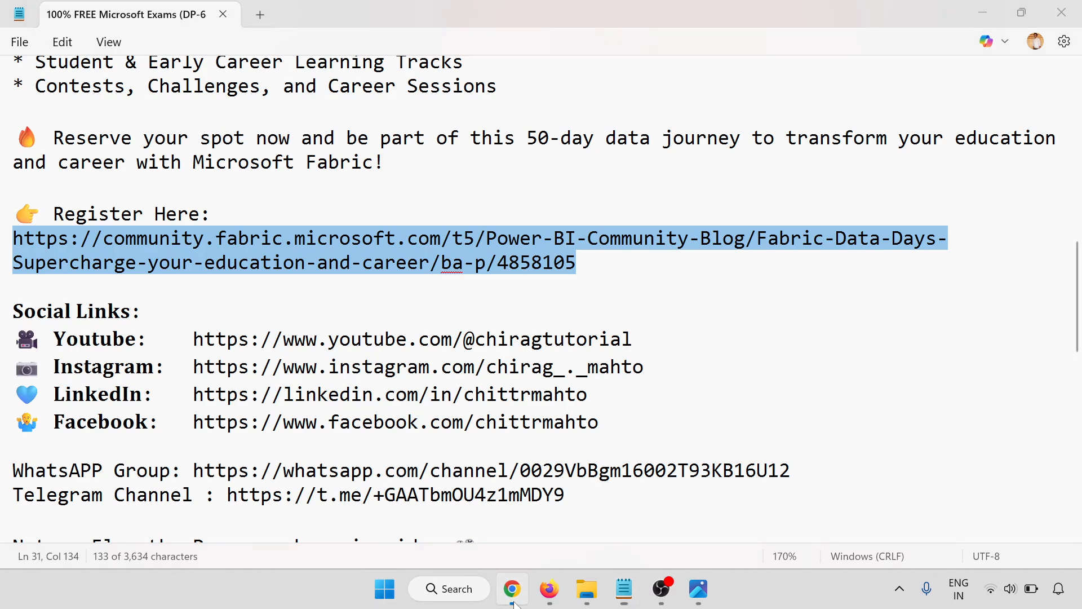
{"action": "left_click", "coordinate": [510, 588]}
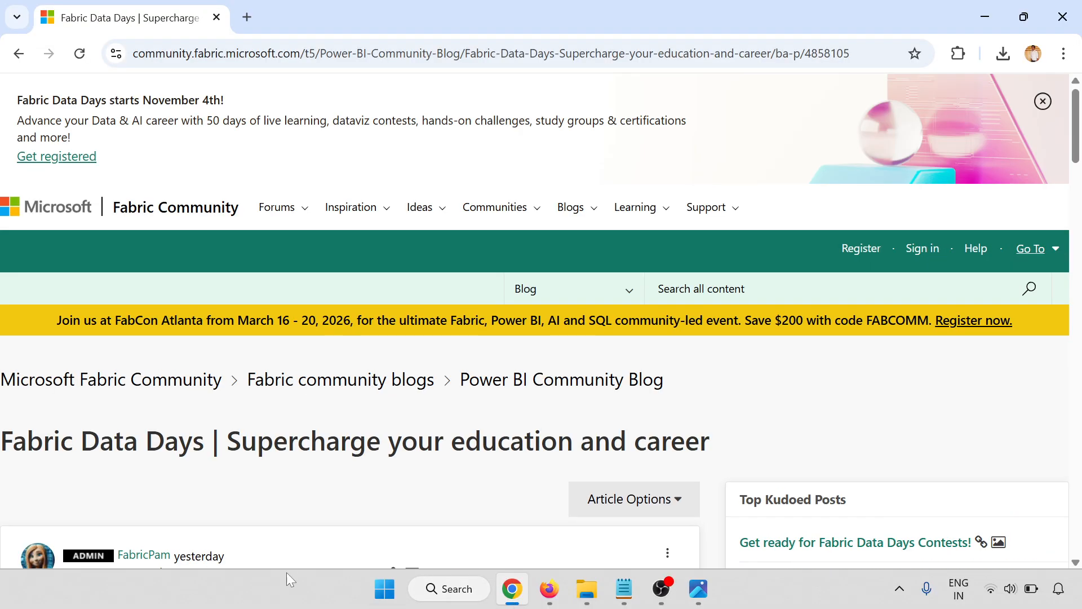
{"action": "mouse_move", "coordinate": [209, 344]}
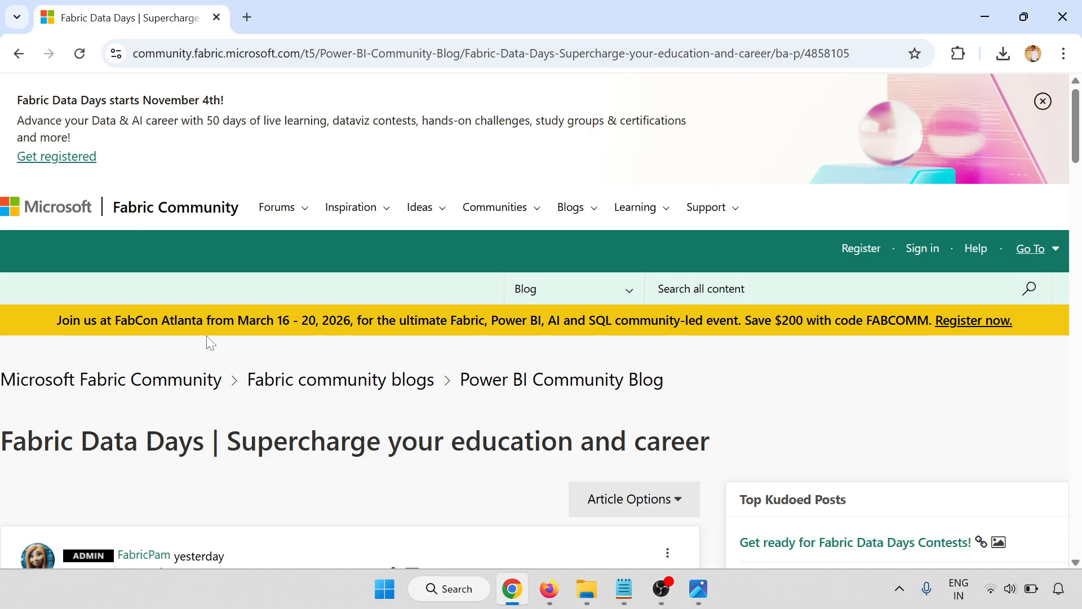
- Follow the blog post's closing Register link to the Fabric Data Days homepage
{"action": "scroll", "scroll_direction": "down", "scroll_amount": 3}
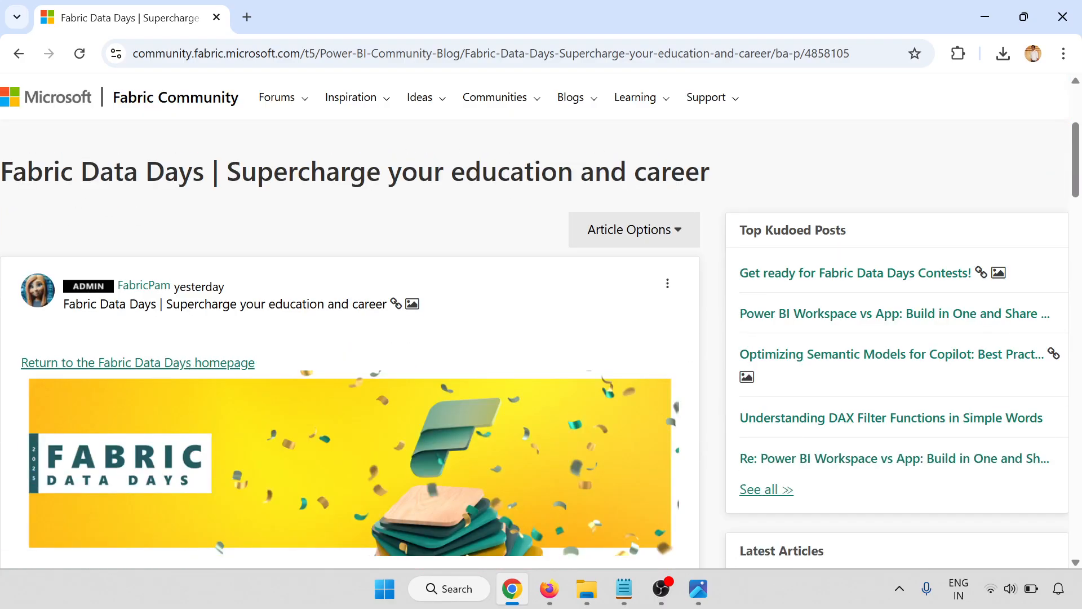
{"action": "scroll", "scroll_direction": "down", "scroll_amount": 3}
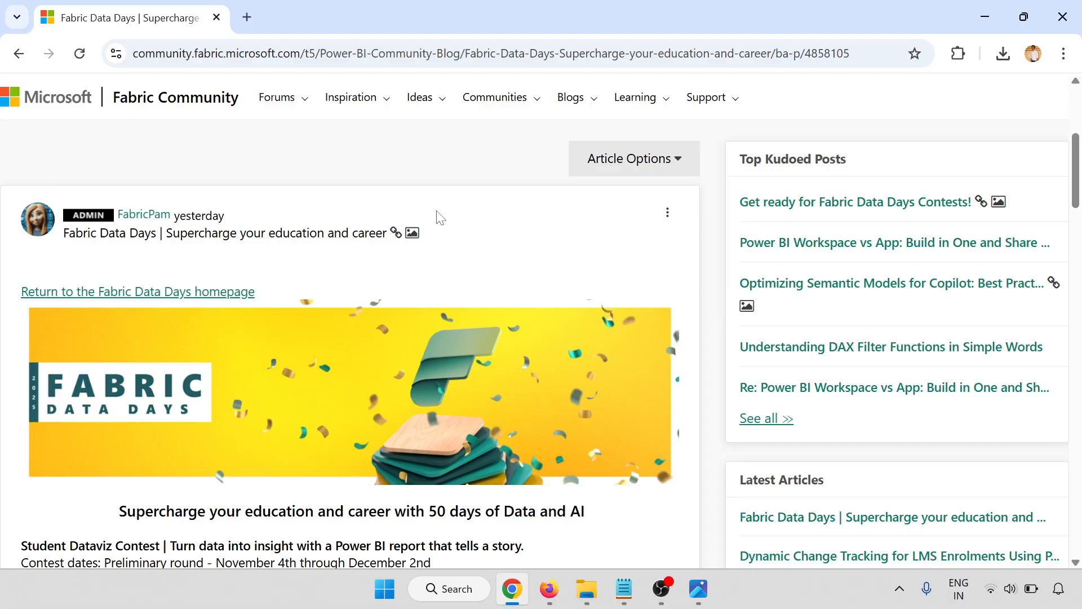
{"action": "scroll", "scroll_direction": "down", "scroll_amount": 3}
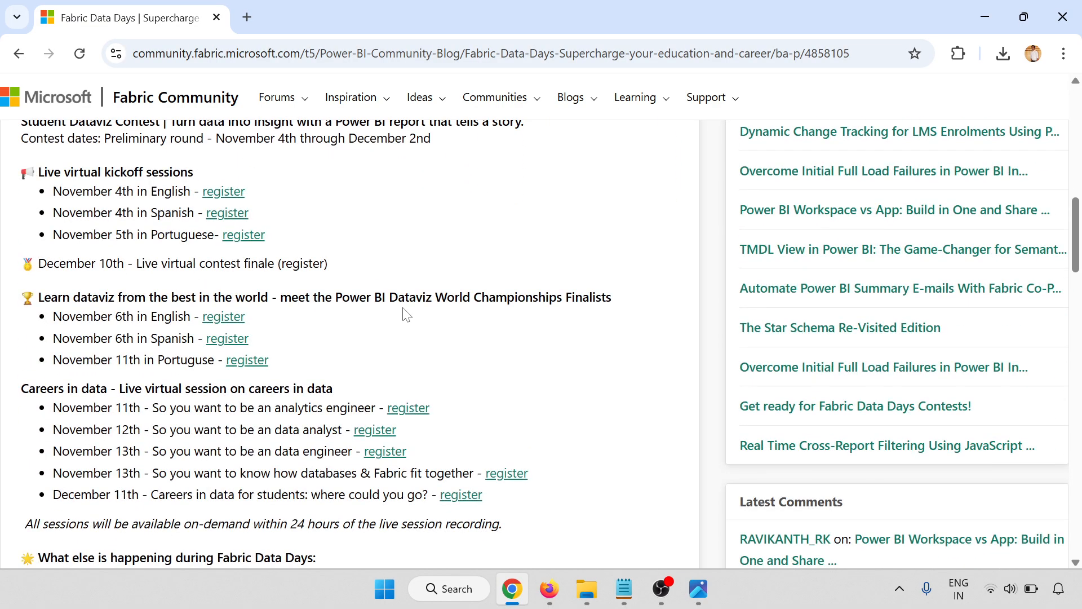
{"action": "scroll", "scroll_direction": "down", "scroll_amount": 3}
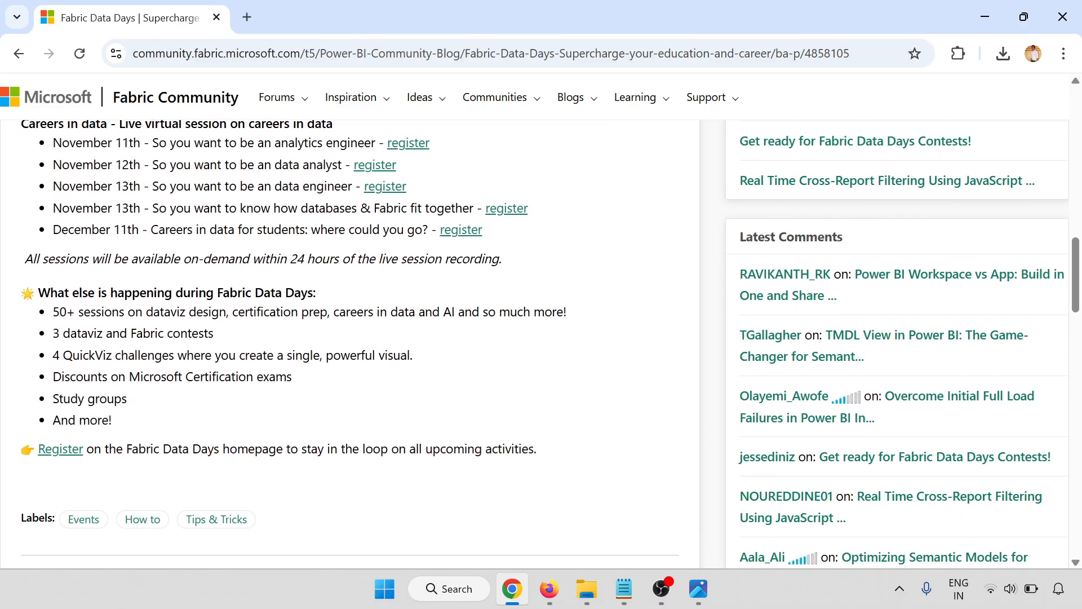
{"action": "mouse_move", "coordinate": [37, 325]}
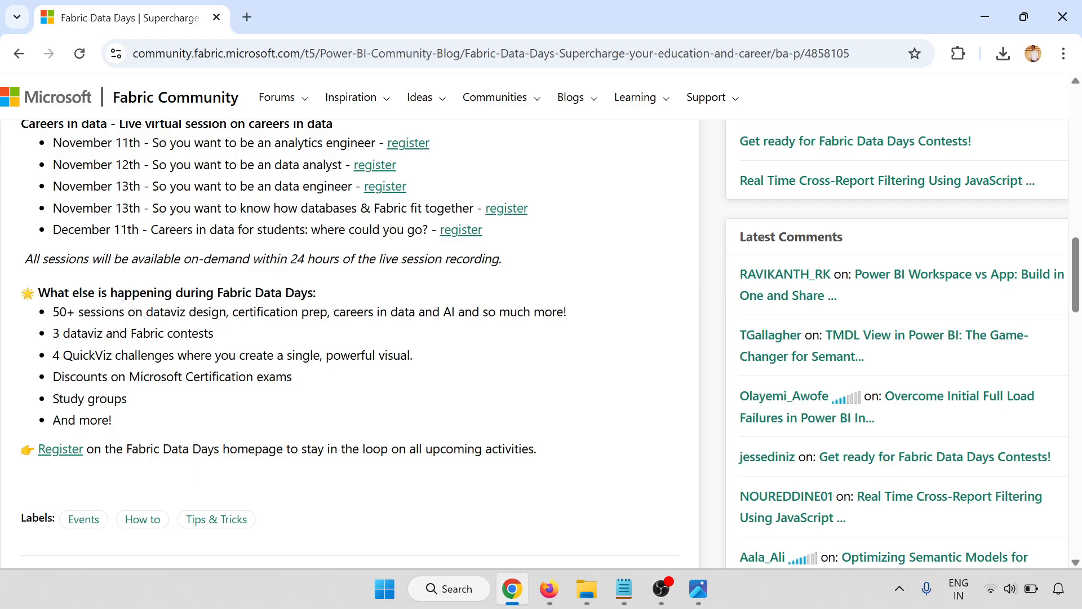
{"action": "left_click", "coordinate": [60, 449]}
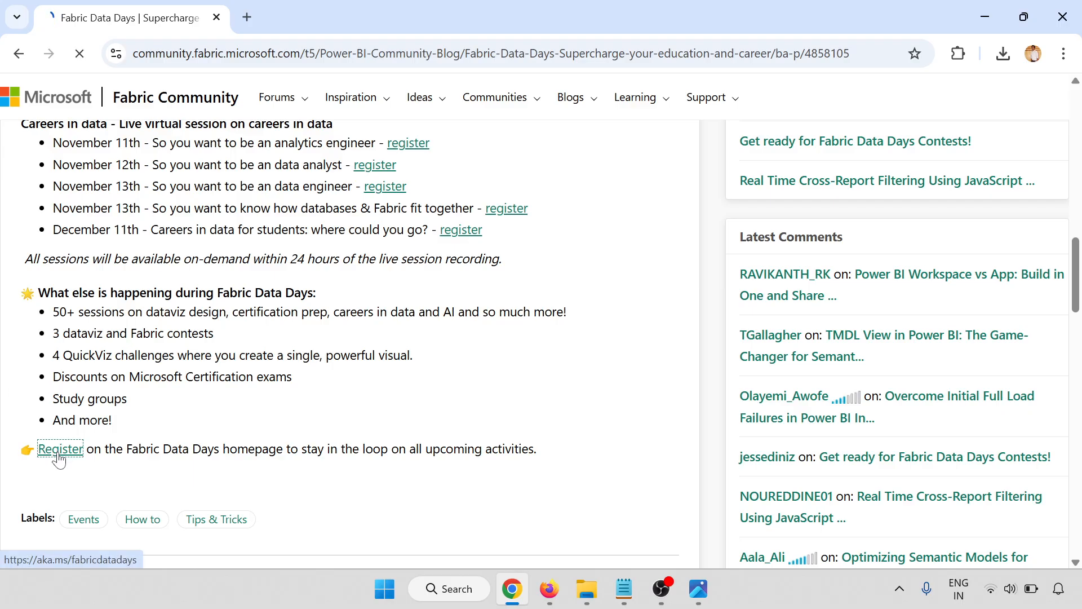
- Select the DP-600, DP-700, PL-300 and DP-900 exam discount lines on the campaign page
{"action": "left_click", "coordinate": [61, 448]}
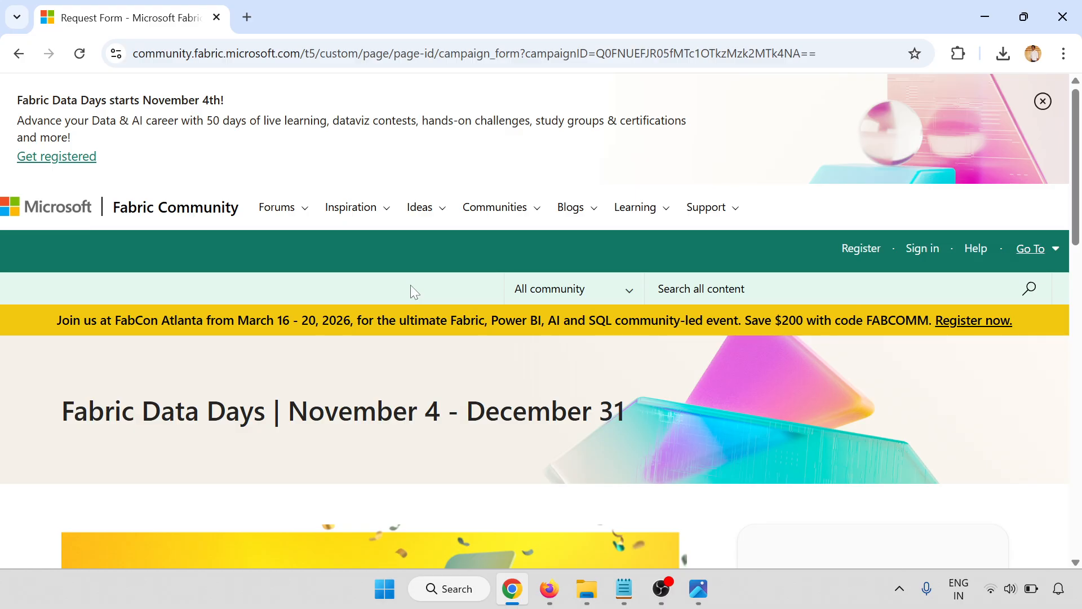
{"action": "scroll", "scroll_direction": "down", "scroll_amount": 3}
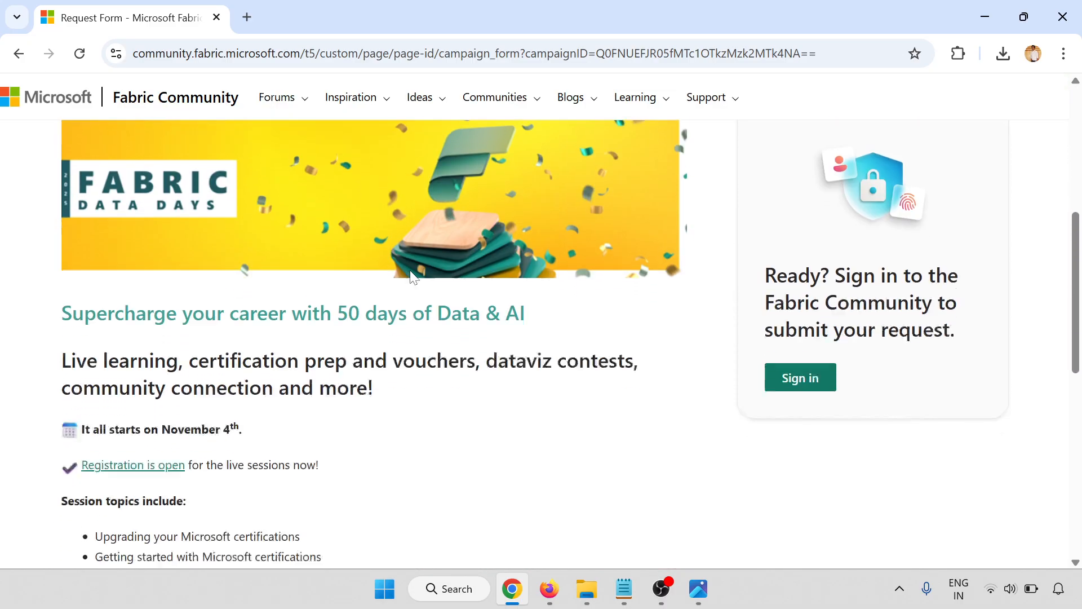
{"action": "scroll", "scroll_direction": "down", "scroll_amount": 3}
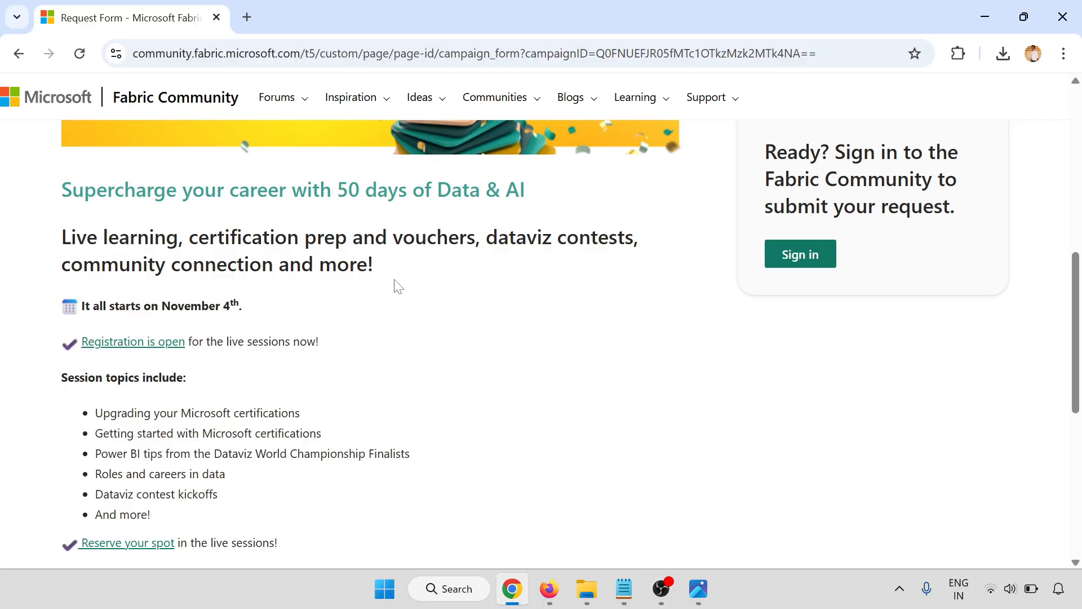
{"action": "scroll", "scroll_direction": "down", "scroll_amount": 3}
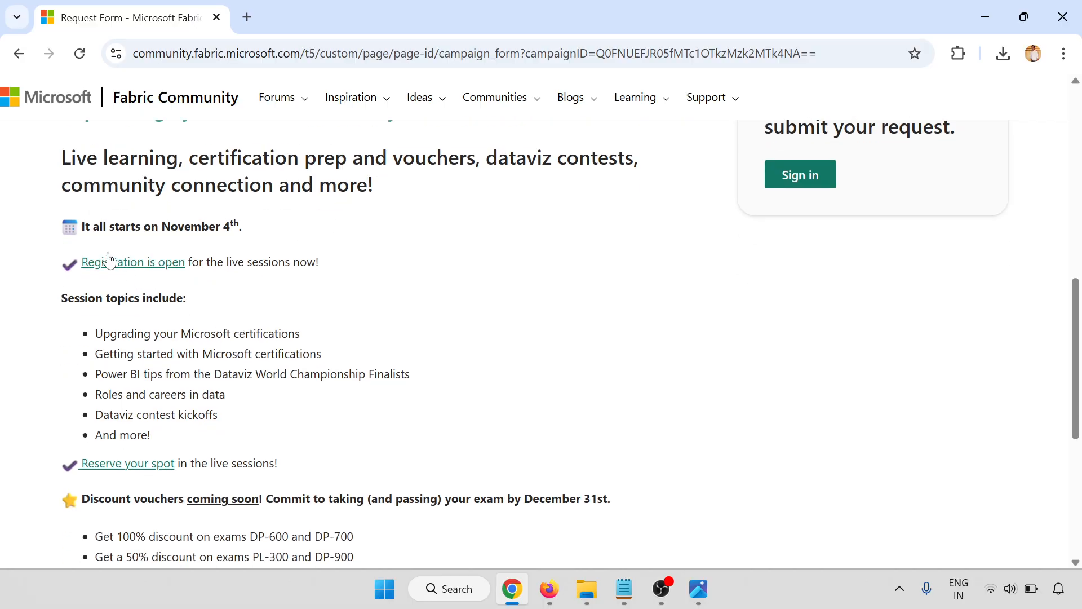
{"action": "mouse_move", "coordinate": [271, 283]}
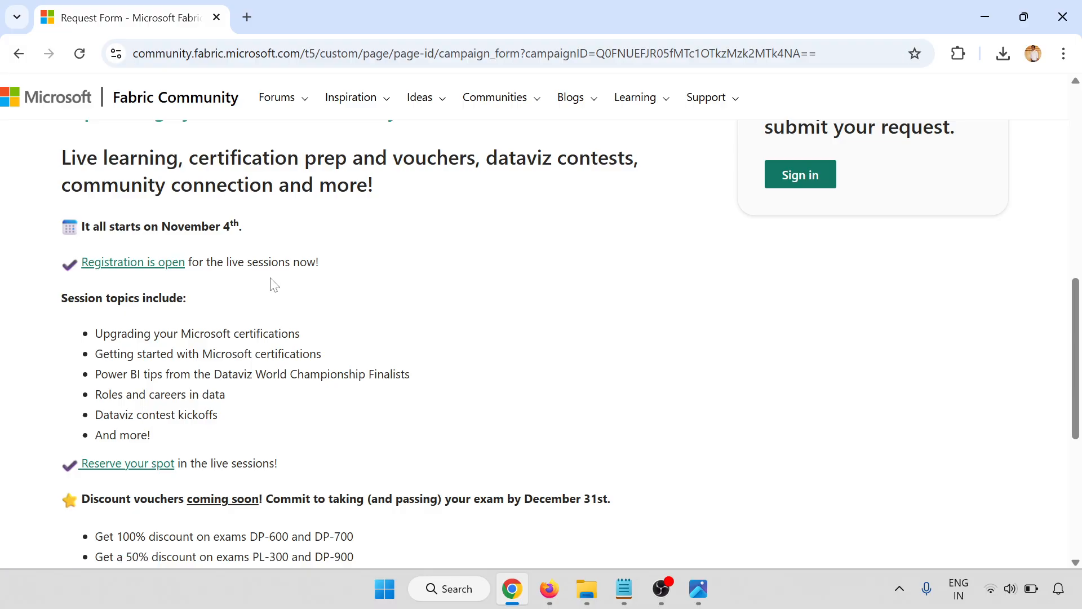
{"action": "scroll", "scroll_direction": "down", "scroll_amount": 3}
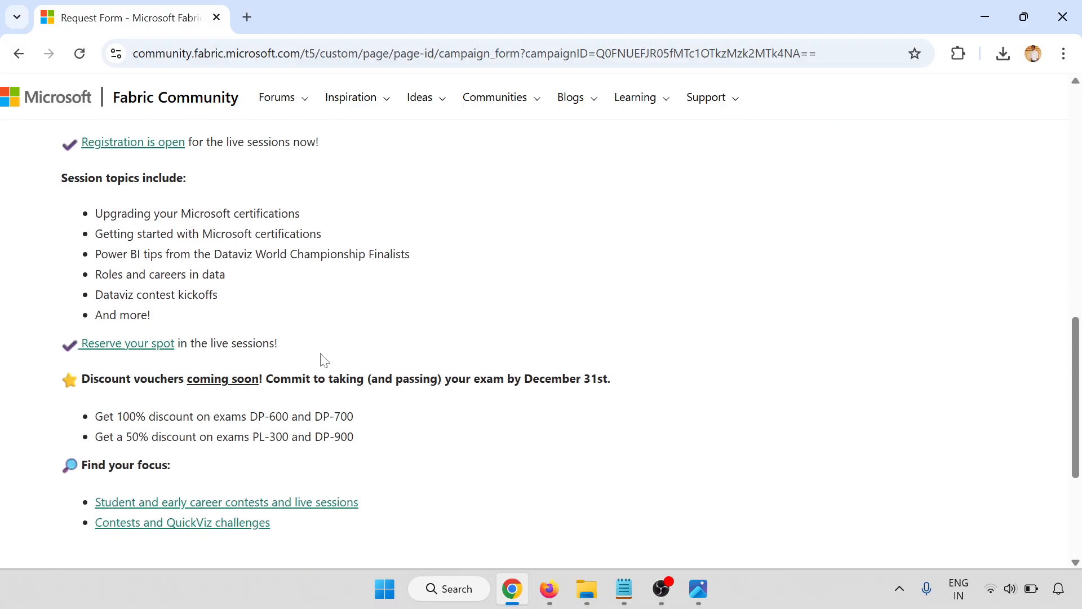
{"action": "scroll", "scroll_direction": "down", "scroll_amount": 3}
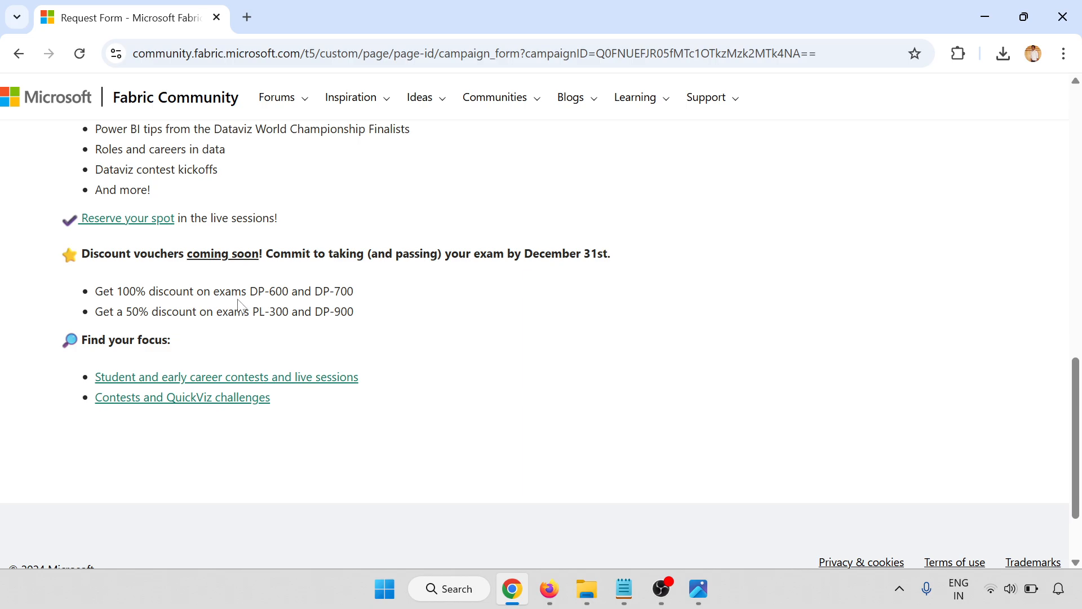
{"action": "left_click_drag", "start_coordinate": [220, 291], "coordinate": [348, 312]}
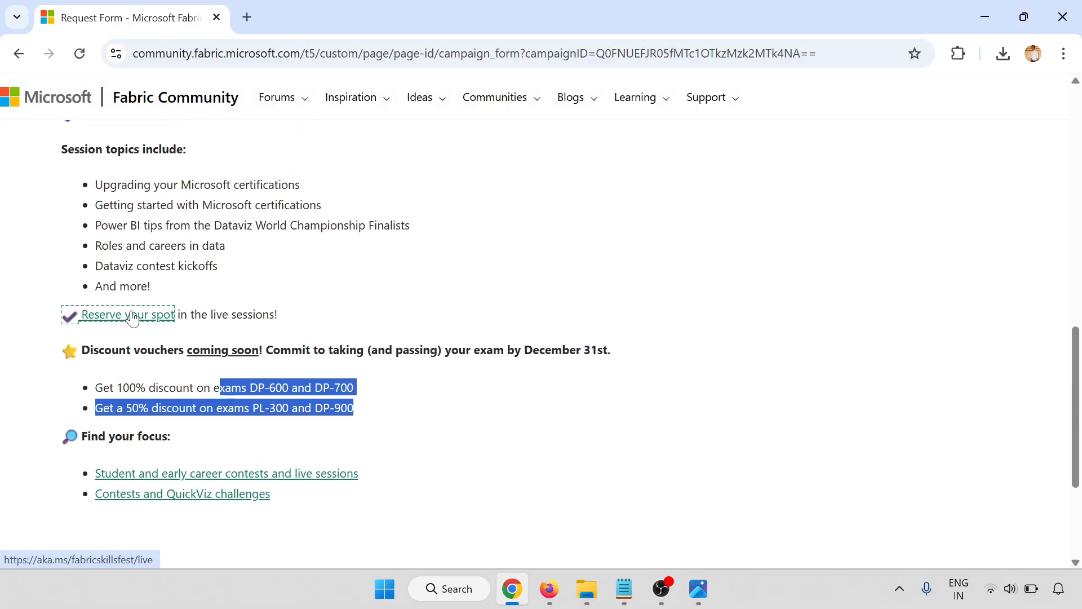
- Reach the Fabric Data Days (English) series page via 'Reserve your spot' and start signing in
{"action": "left_click", "coordinate": [128, 314]}
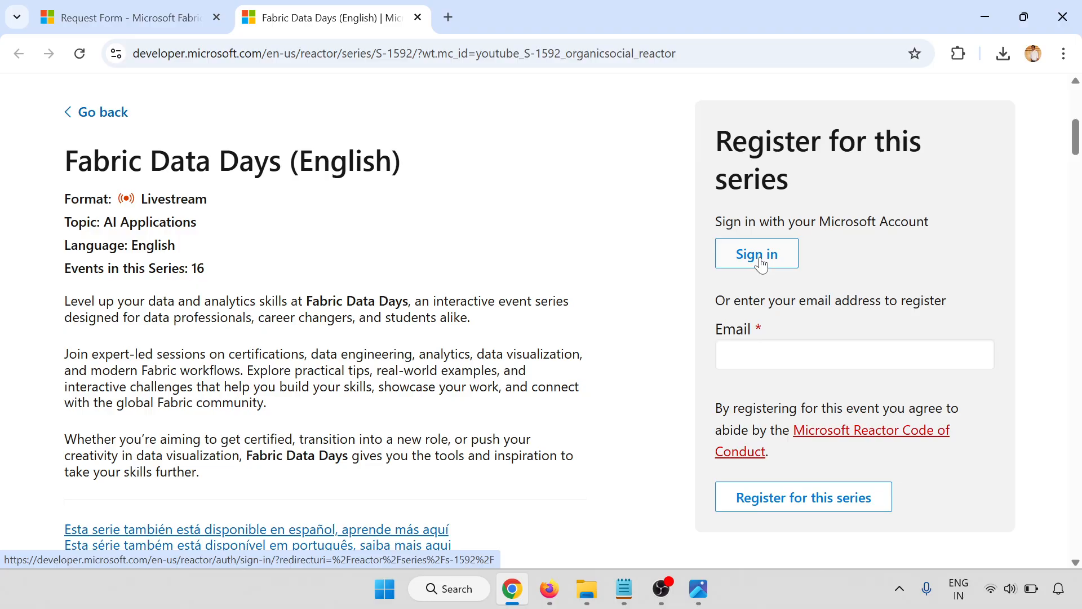
{"action": "left_click", "coordinate": [756, 253]}
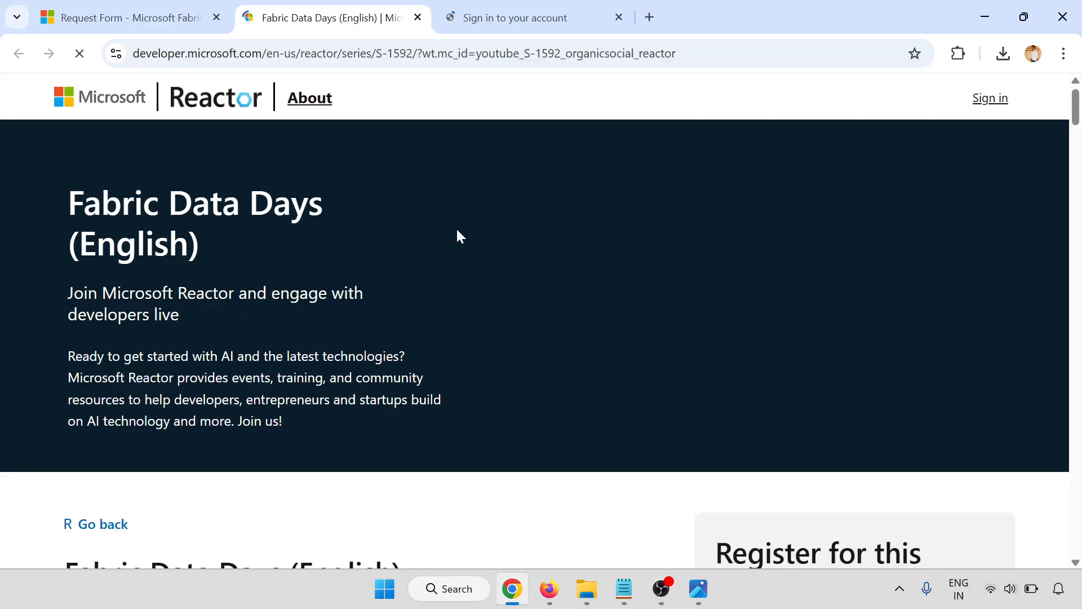
{"action": "scroll", "scroll_direction": "down", "scroll_amount": 3}
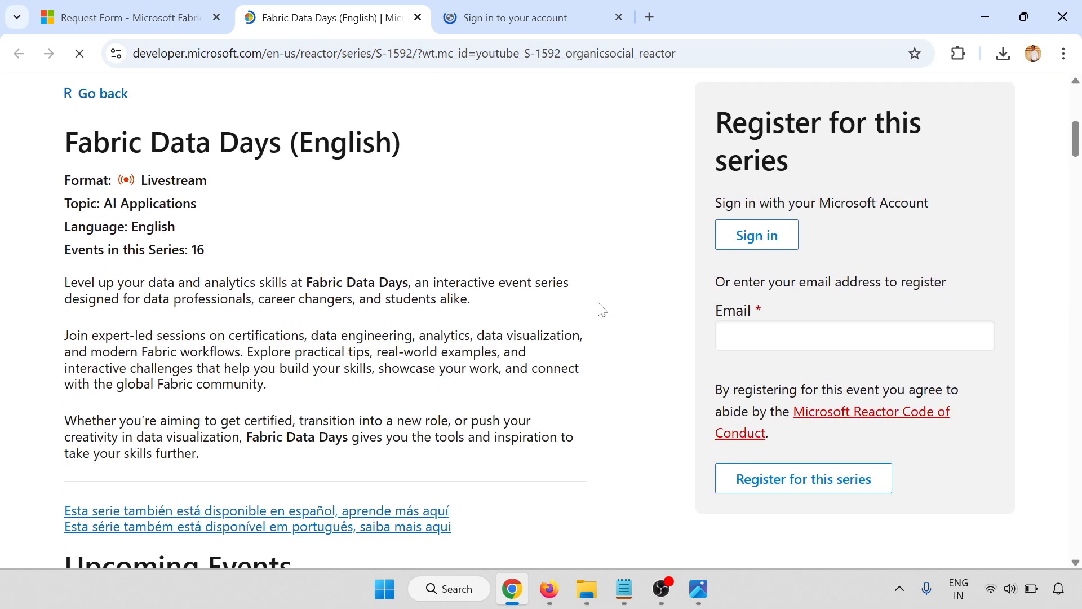
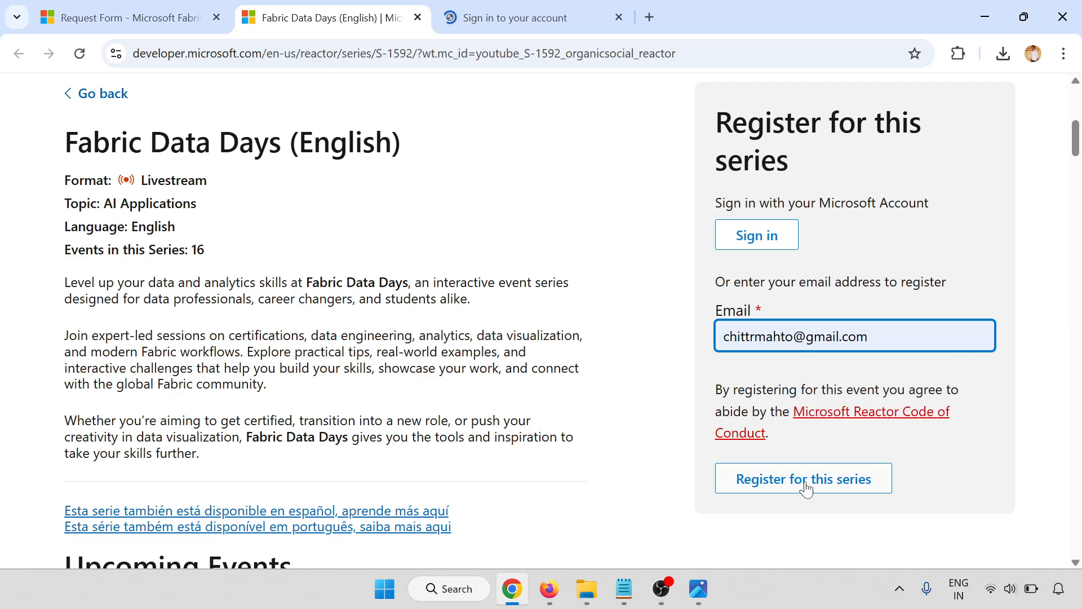
{"action": "left_click", "coordinate": [802, 477]}
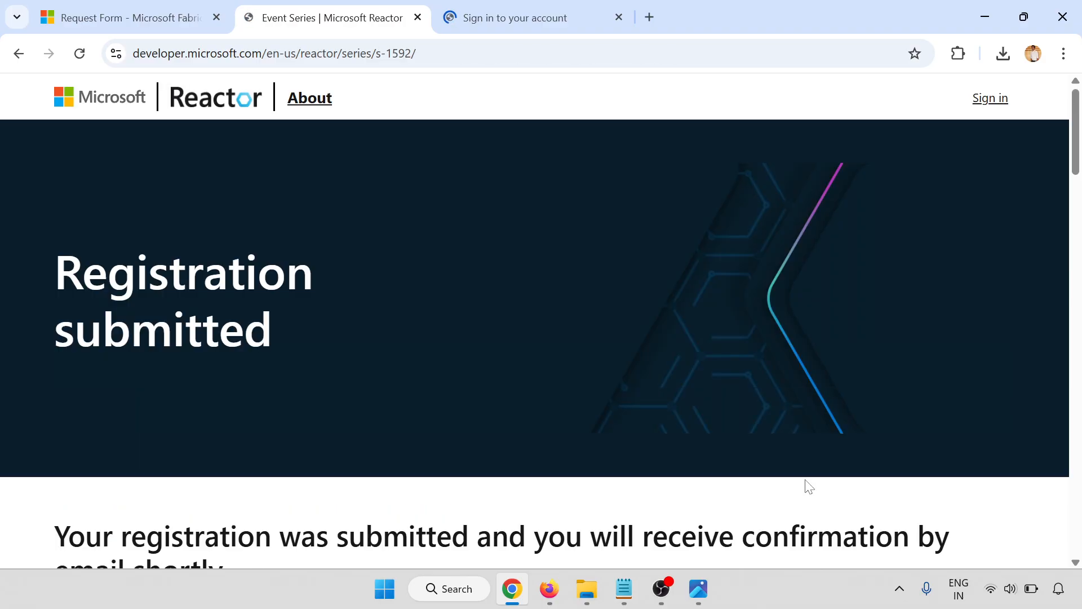
{"action": "scroll", "scroll_direction": "down", "scroll_amount": 3}
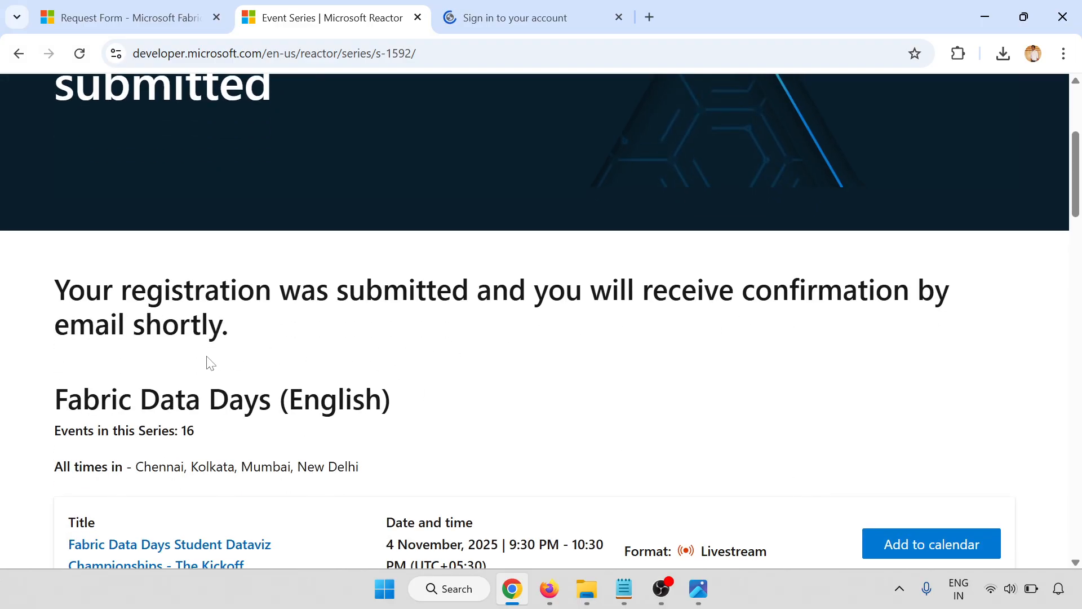
{"action": "scroll", "scroll_direction": "down", "scroll_amount": 3}
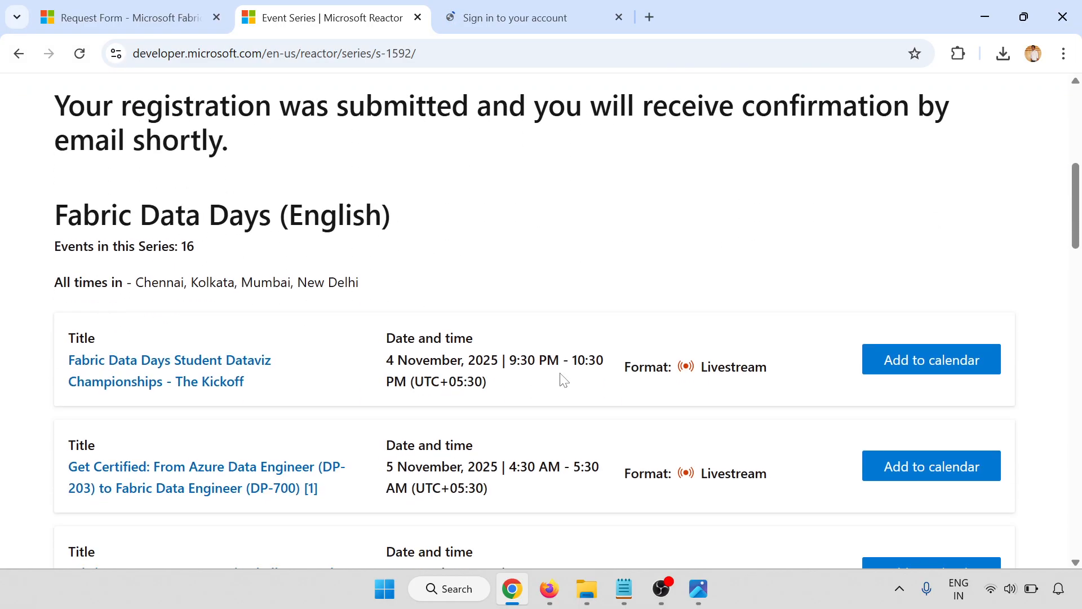
{"action": "scroll", "scroll_direction": "down", "scroll_amount": 3}
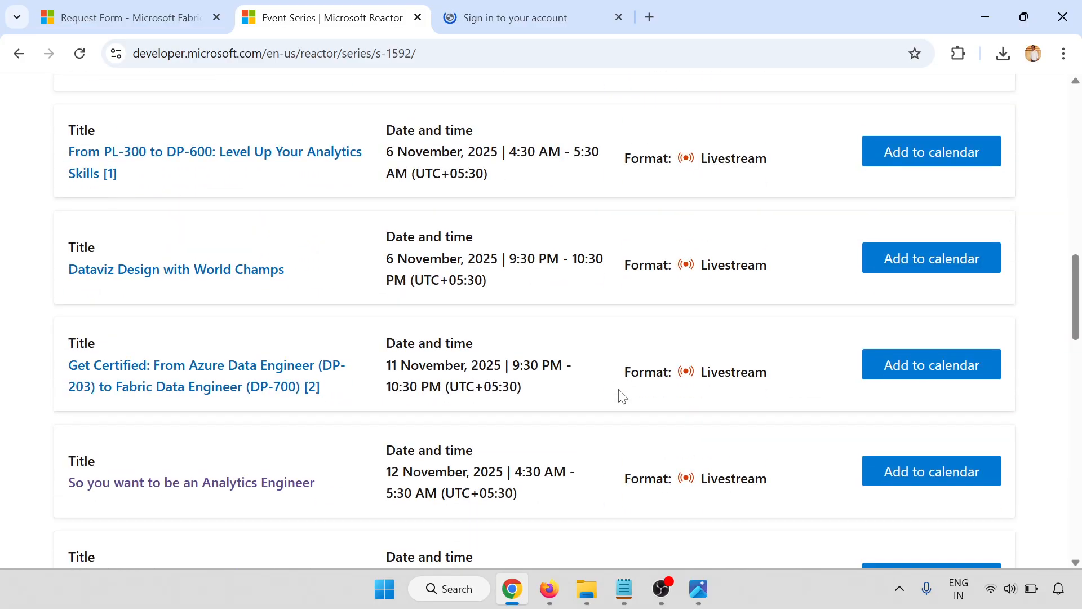
{"action": "scroll", "scroll_direction": "down", "scroll_amount": 3}
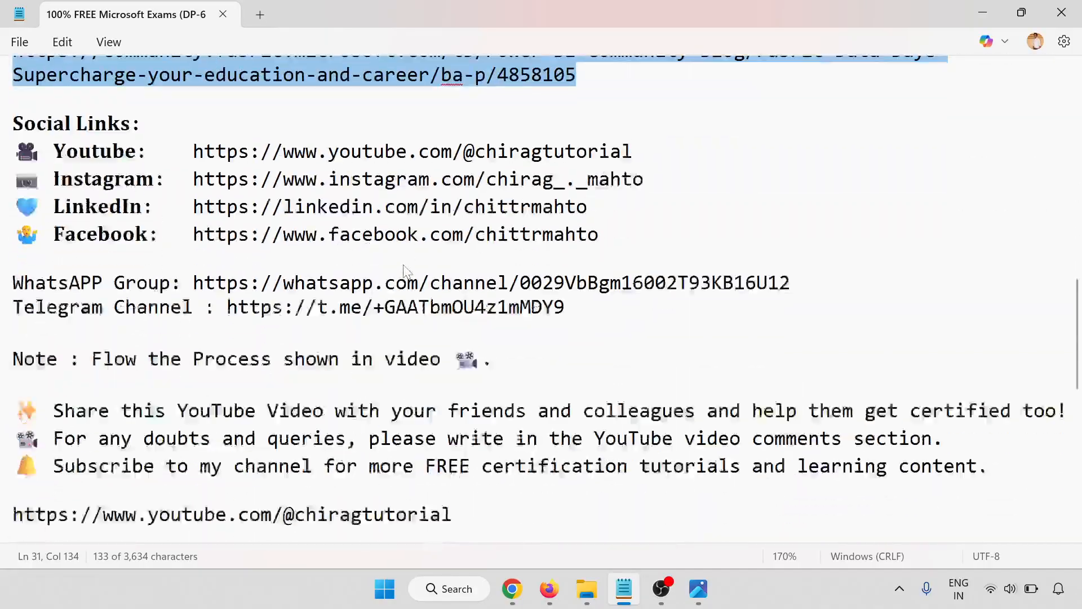
- Scroll the Notepad note past the social links to its closing regards
{"action": "scroll", "scroll_direction": "down", "scroll_amount": 3}
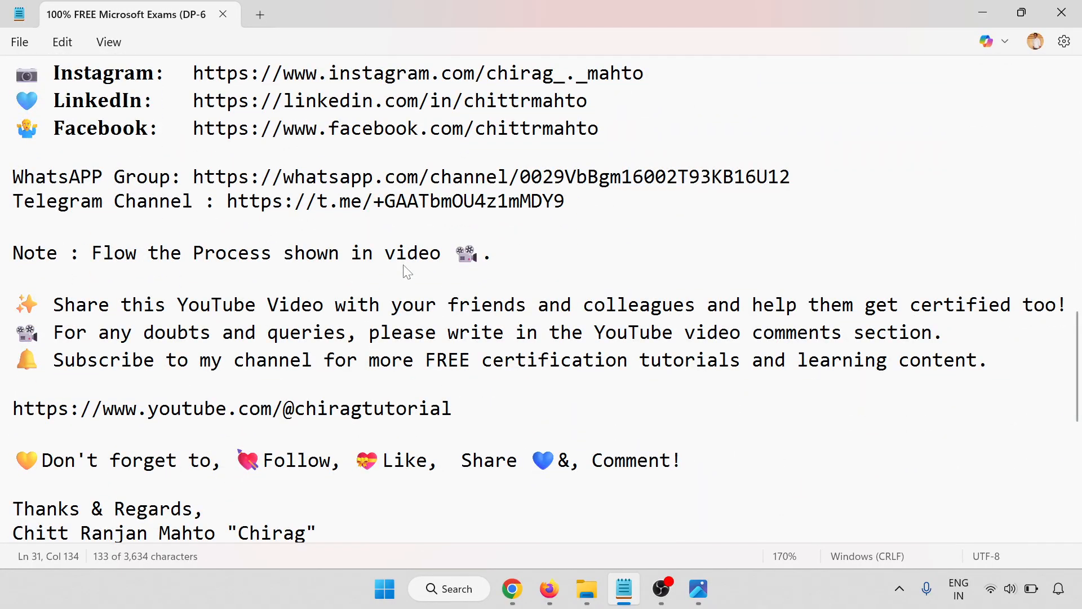